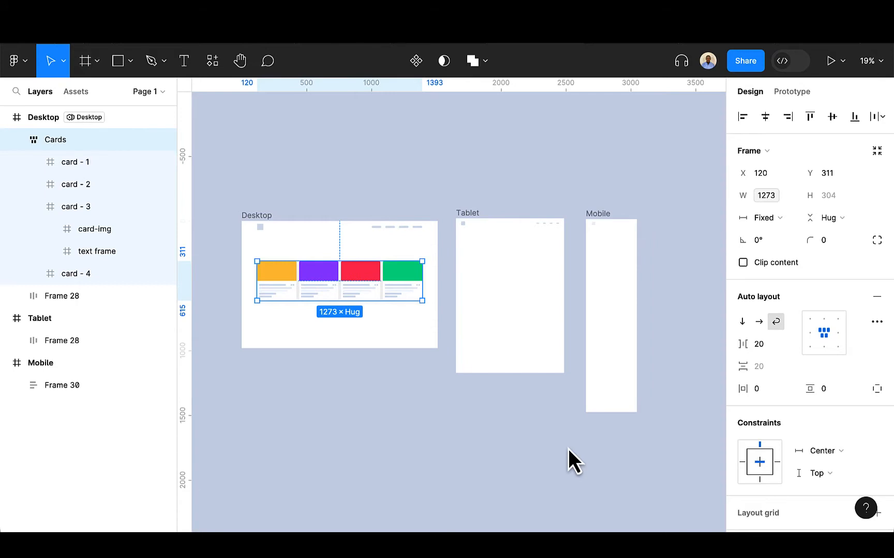
pyautogui.moveTo(323, 299)
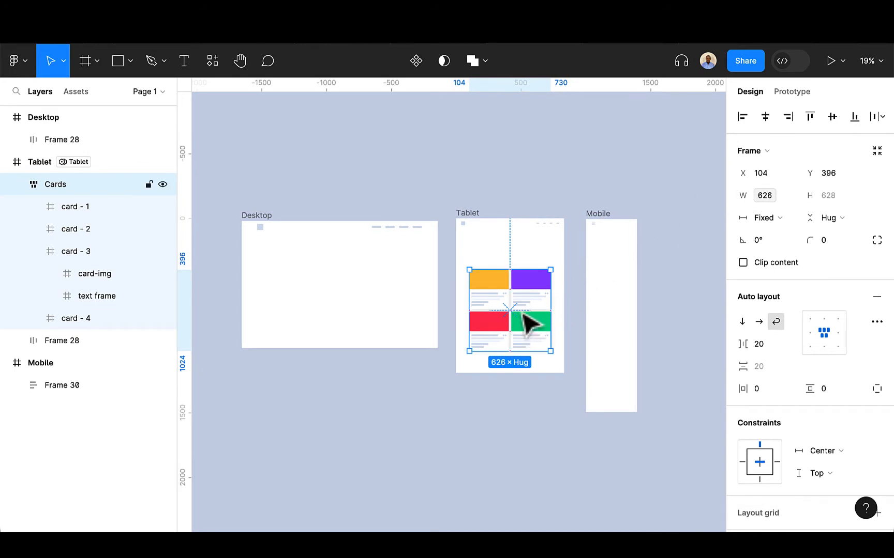
# Drag the Cards row into the Tablet frame so the cards wrap into a 2×2 grid
pyautogui.click(765, 117)
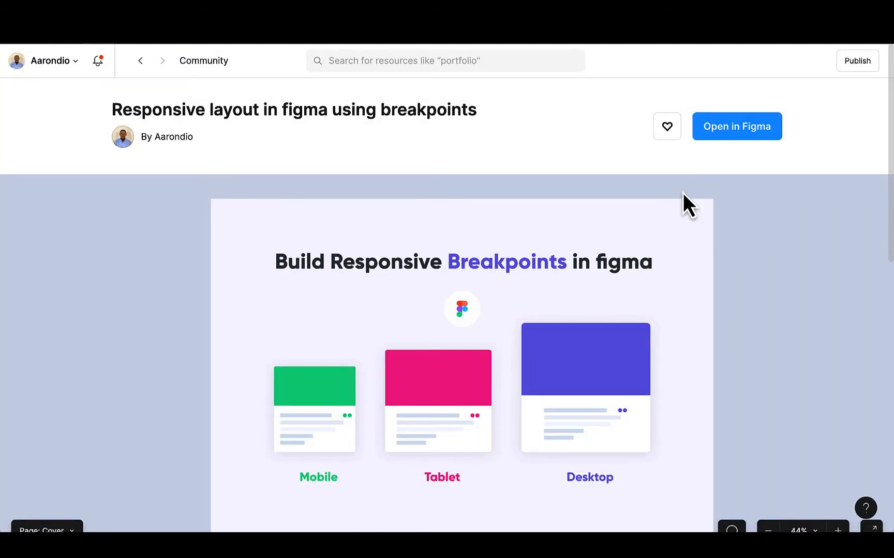
pyautogui.moveTo(714, 181)
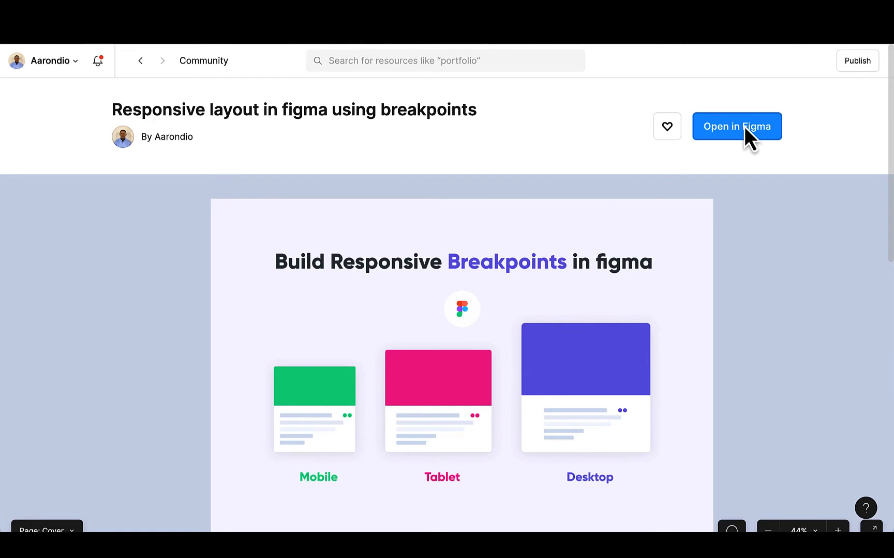
pyautogui.moveTo(697, 101)
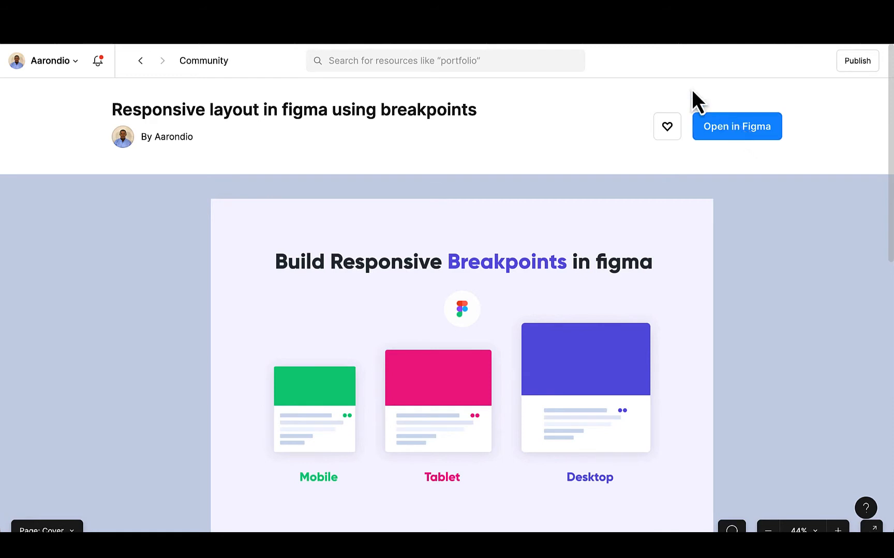
# Open a copy of the 'Responsive layout in figma using breakpoints' Community file in Drafts
pyautogui.click(736, 127)
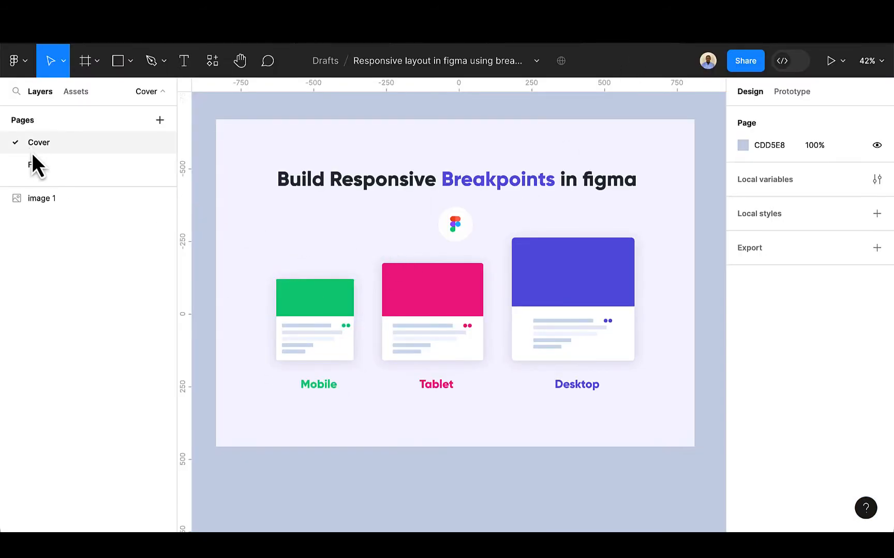
# Go to Page 1 of the Youtube Tutorials draft, with the Cards group and the empty Desktop, Tablet and Mobile frames
pyautogui.click(35, 164)
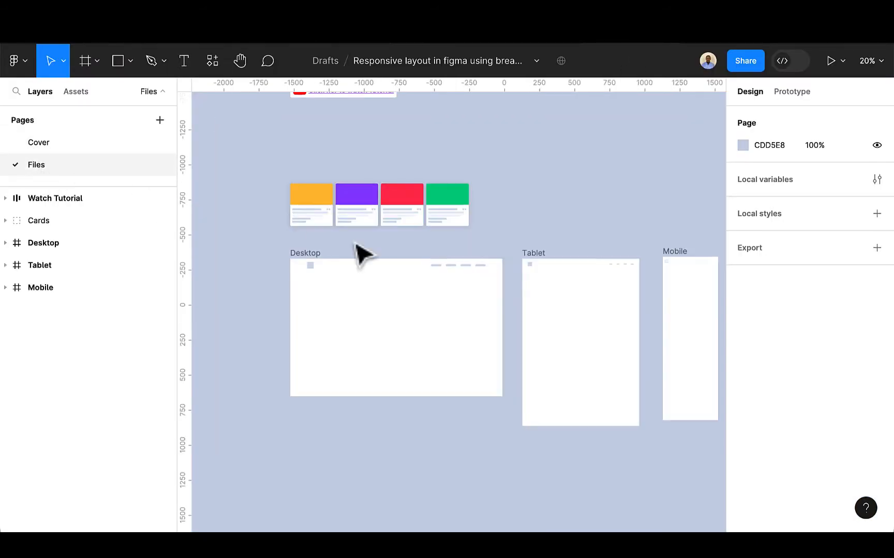
pyautogui.scroll(-3)
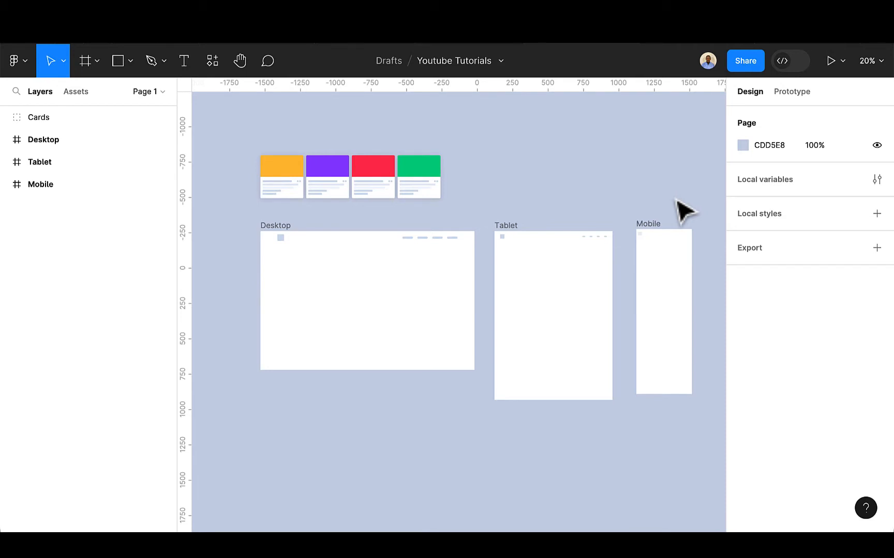
pyautogui.moveTo(428, 218)
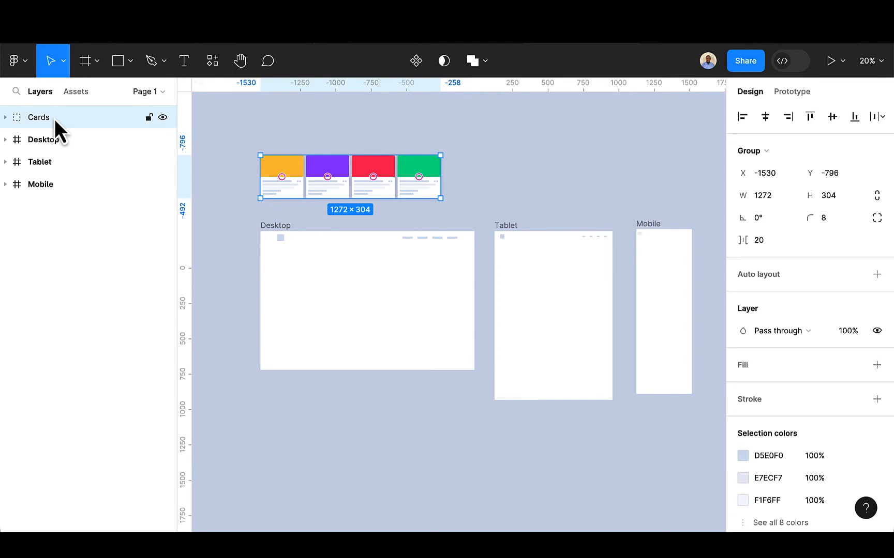
pyautogui.moveTo(882, 304)
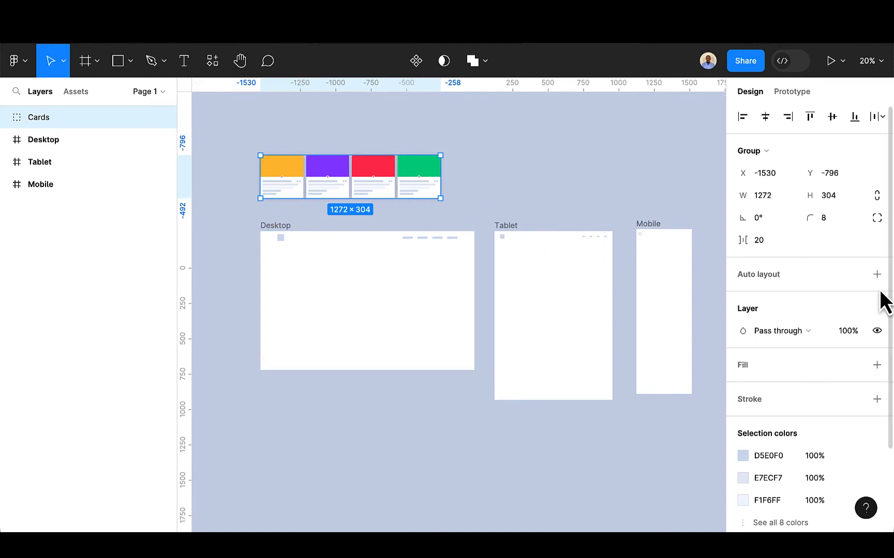
# Make Cards a hug-contents auto layout frame set to wrap, with 20 spacing and centered alignment
pyautogui.click(877, 274)
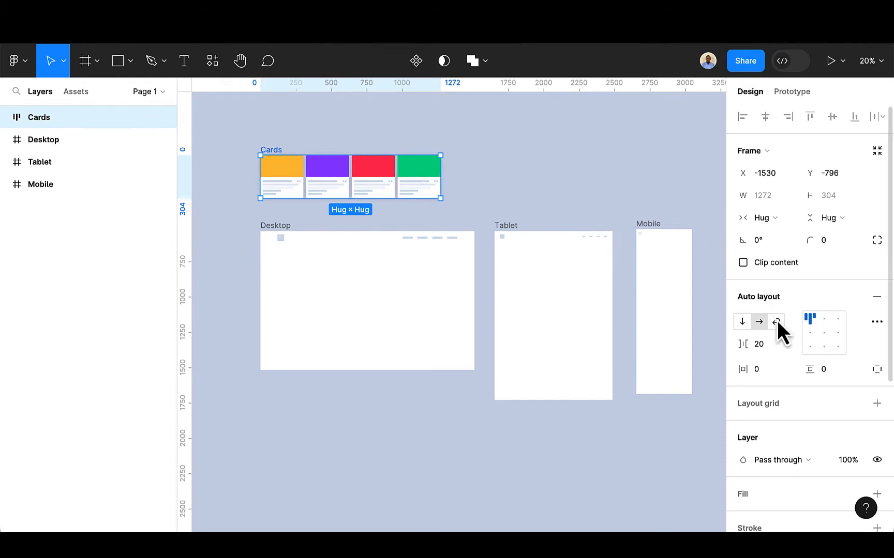
pyautogui.moveTo(776, 321)
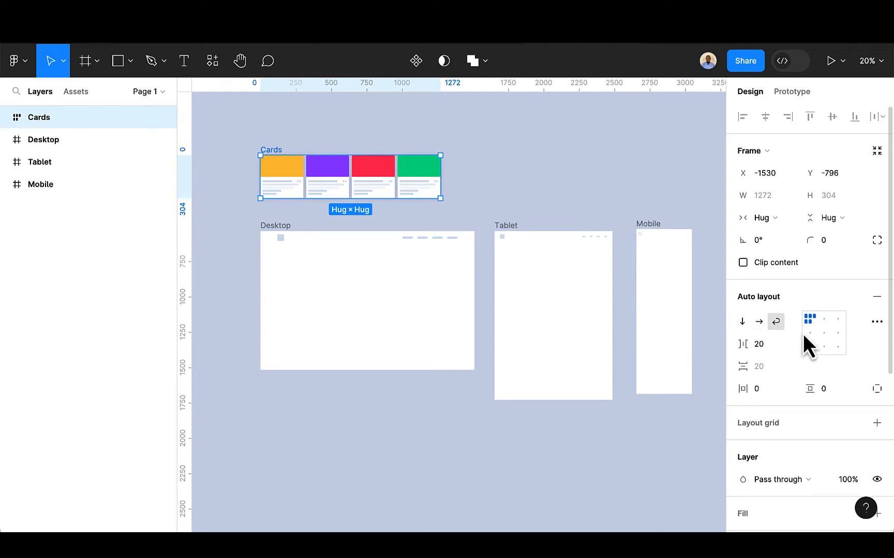
pyautogui.click(824, 339)
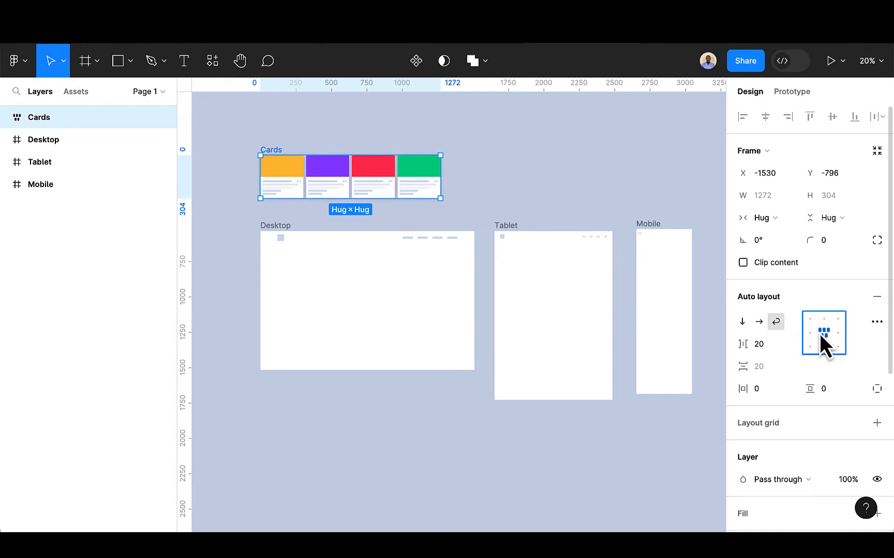
pyautogui.moveTo(562, 171)
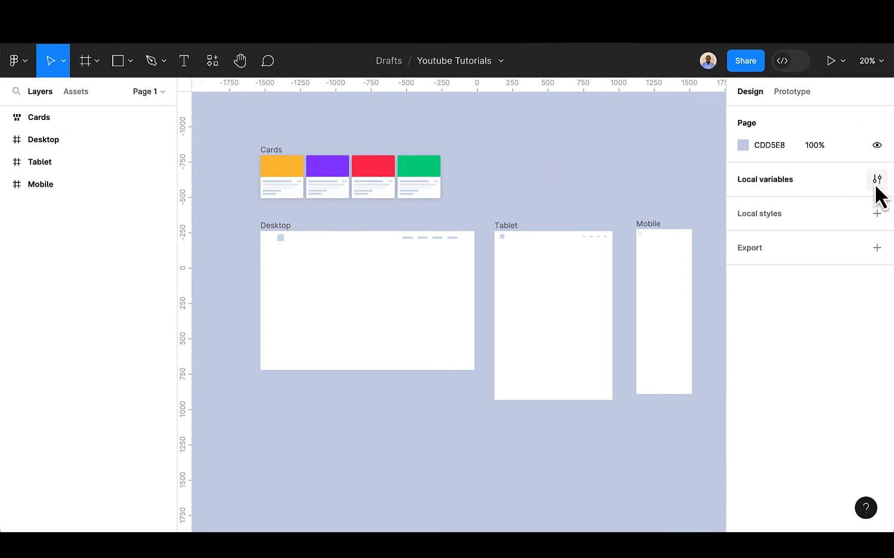
# Create a Number variable 'break-point' with value 0 in Collection 1, then try adding a mode
pyautogui.click(877, 179)
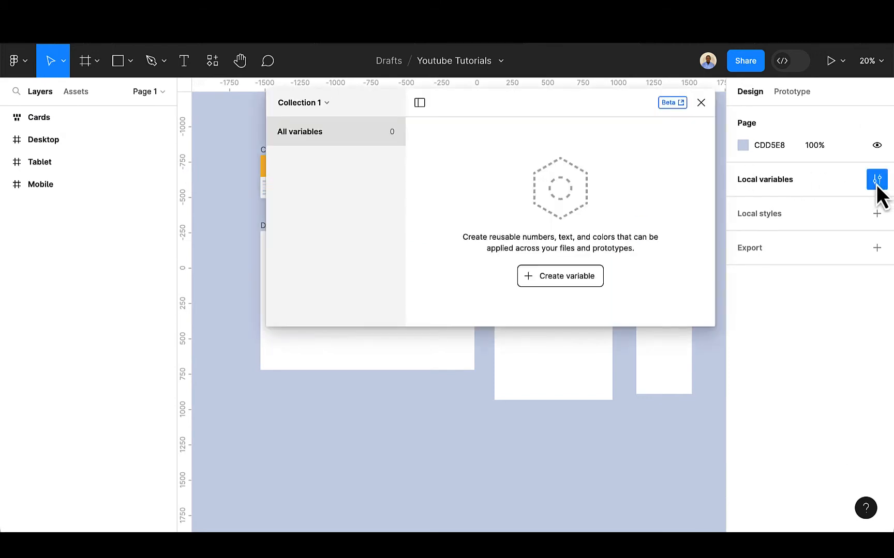
pyautogui.click(559, 275)
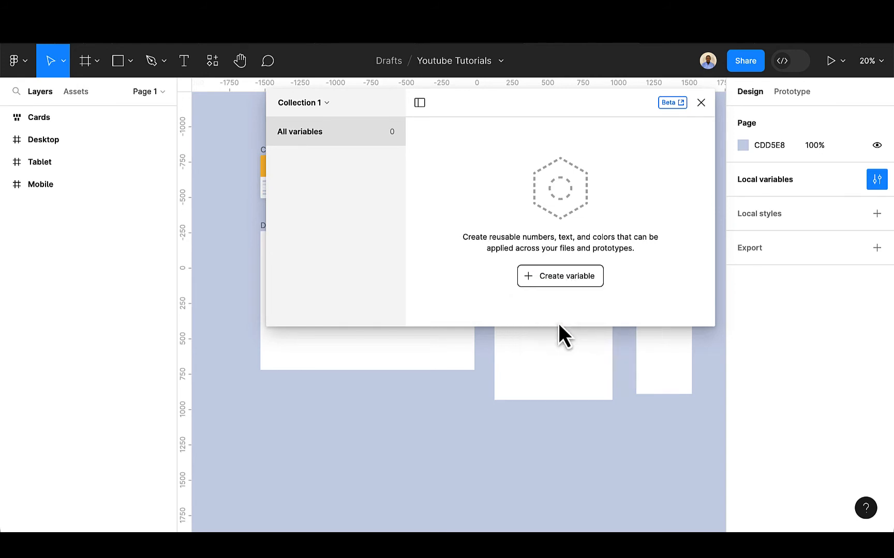
pyautogui.click(559, 275)
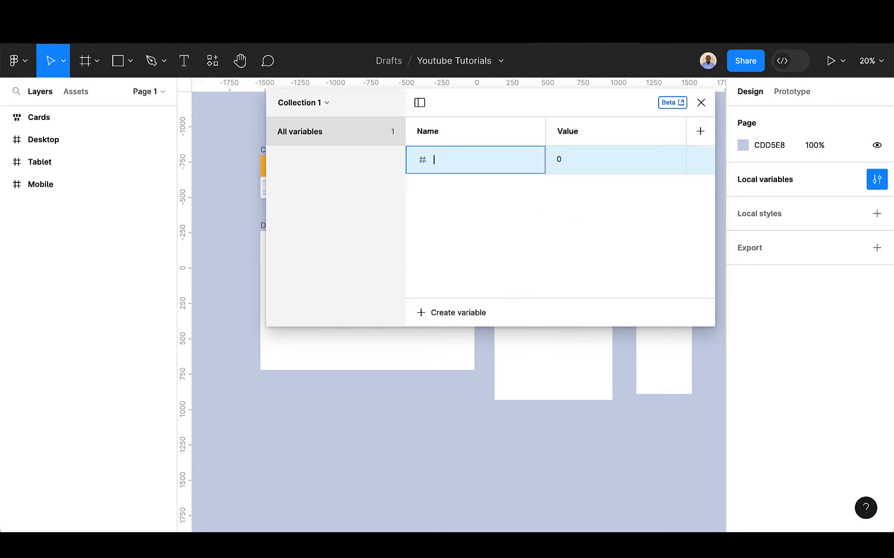
pyautogui.write('break')
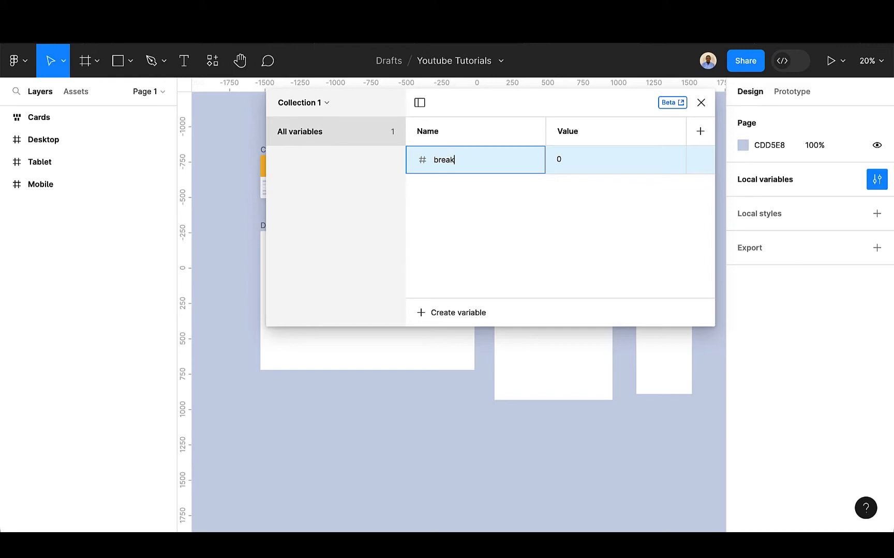
pyautogui.write('-point')
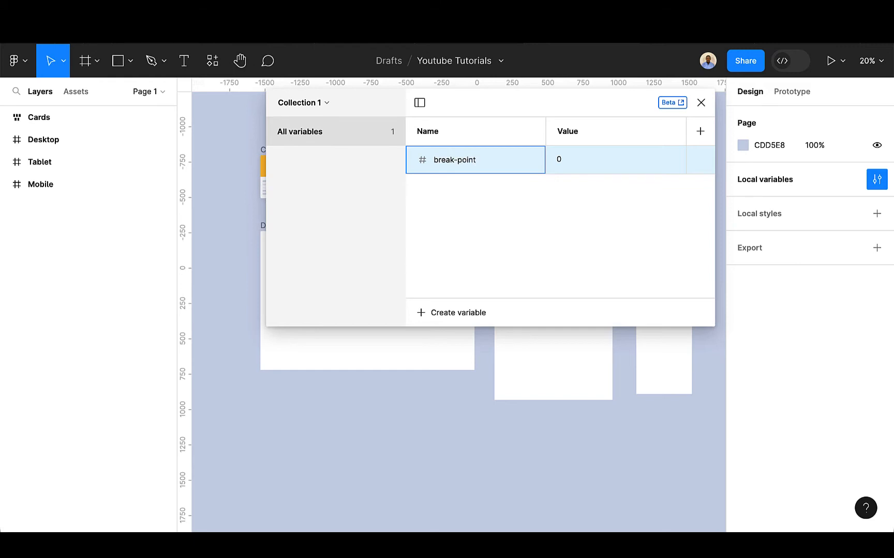
pyautogui.moveTo(602, 173)
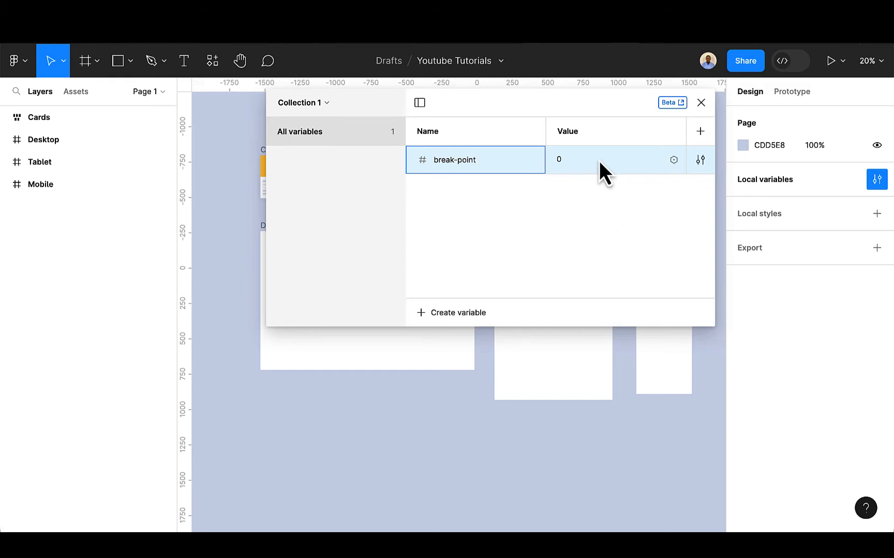
pyautogui.moveTo(602, 171)
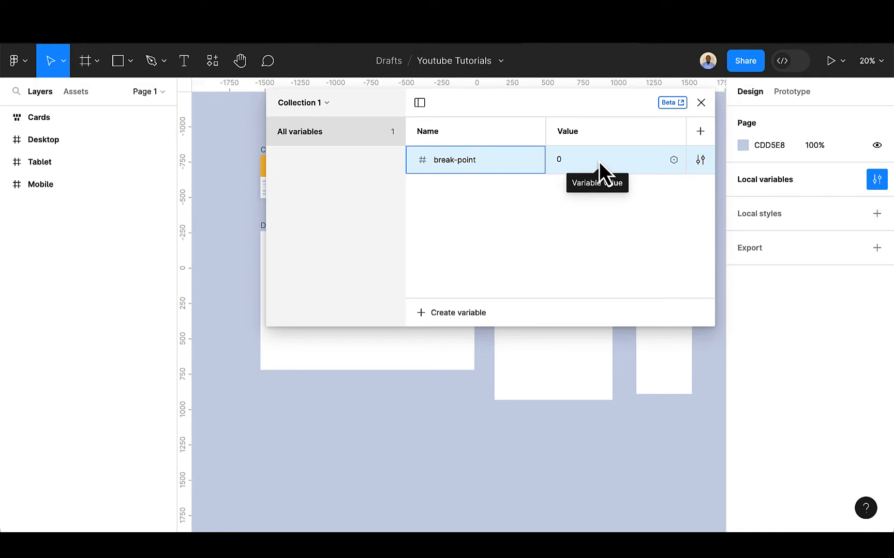
pyautogui.click(615, 159)
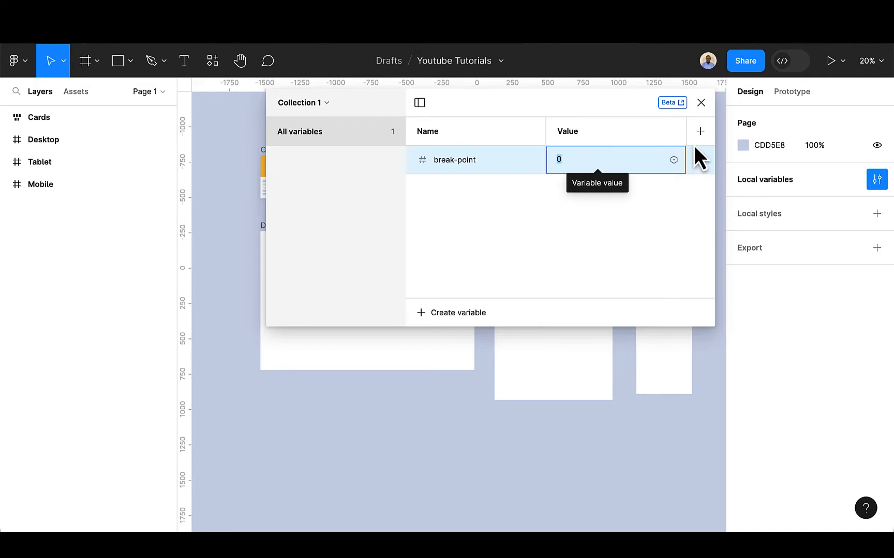
pyautogui.click(700, 131)
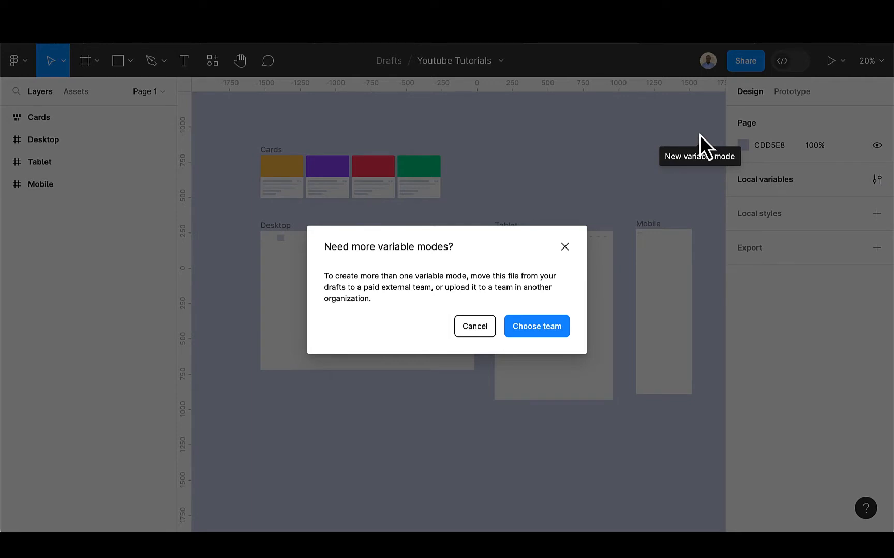
# Move the Youtube Tutorials file from Drafts into the Design system project
pyautogui.click(535, 325)
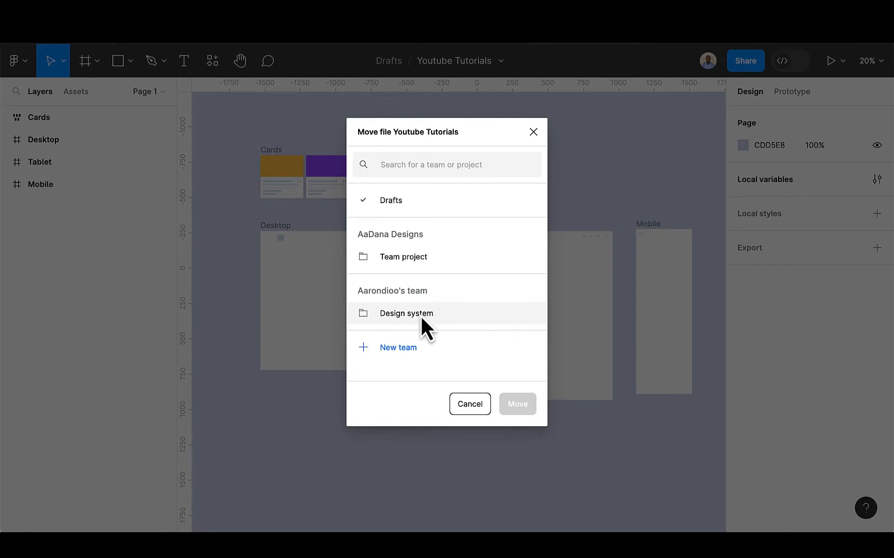
pyautogui.click(405, 313)
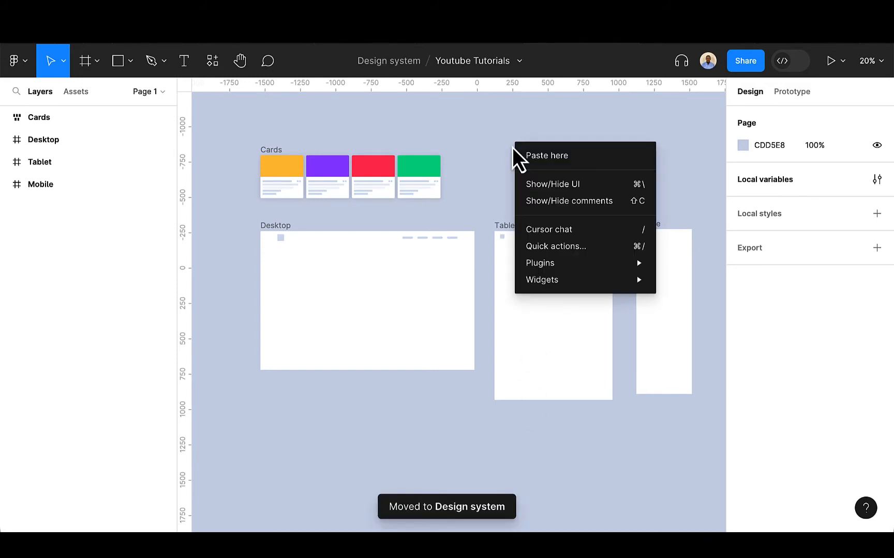
pyautogui.click(877, 179)
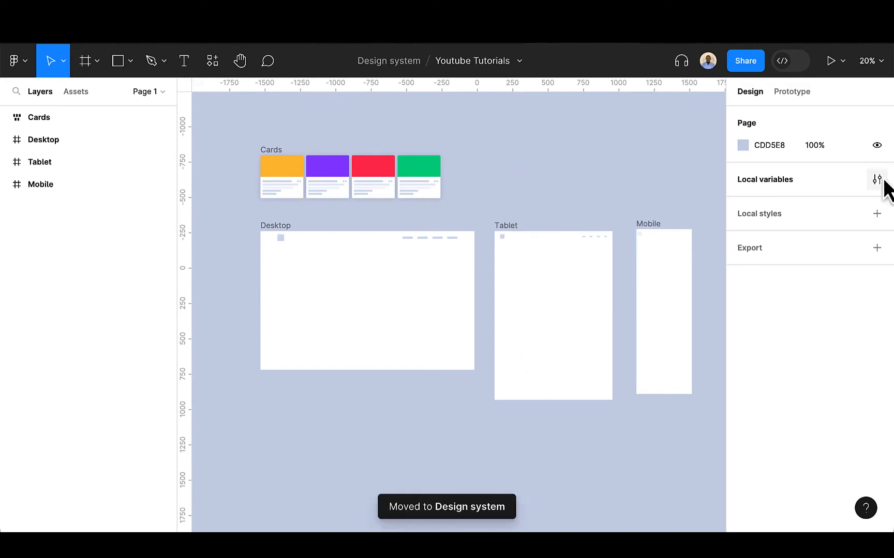
# Add two more modes to Collection 1 in Local variables, for three modes in total
pyautogui.click(876, 179)
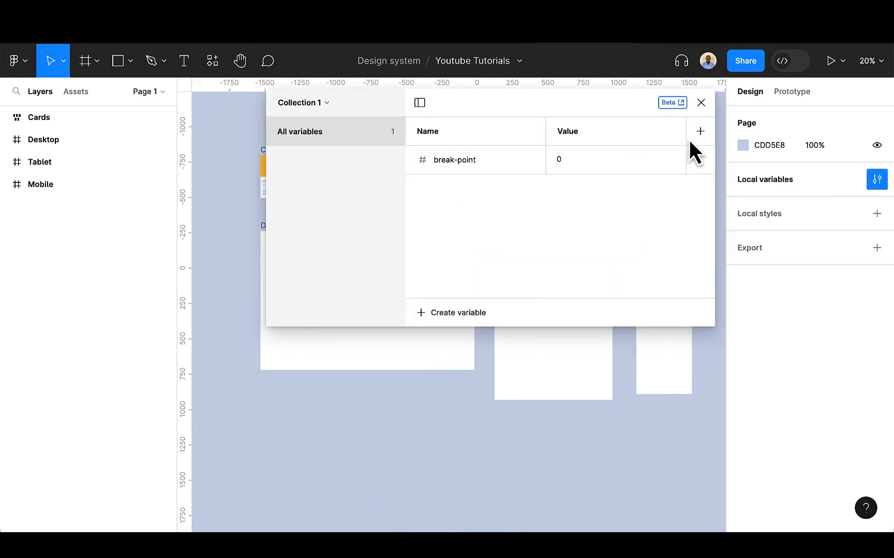
pyautogui.click(699, 131)
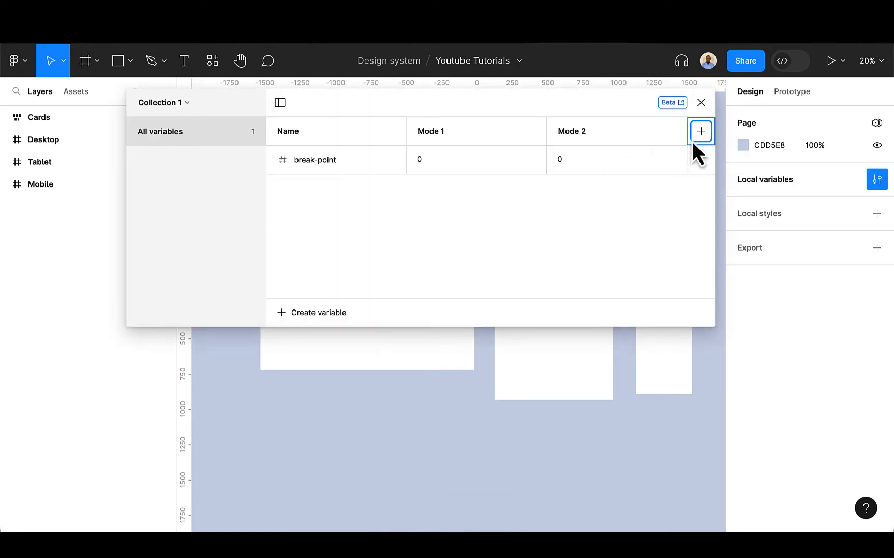
pyautogui.click(700, 131)
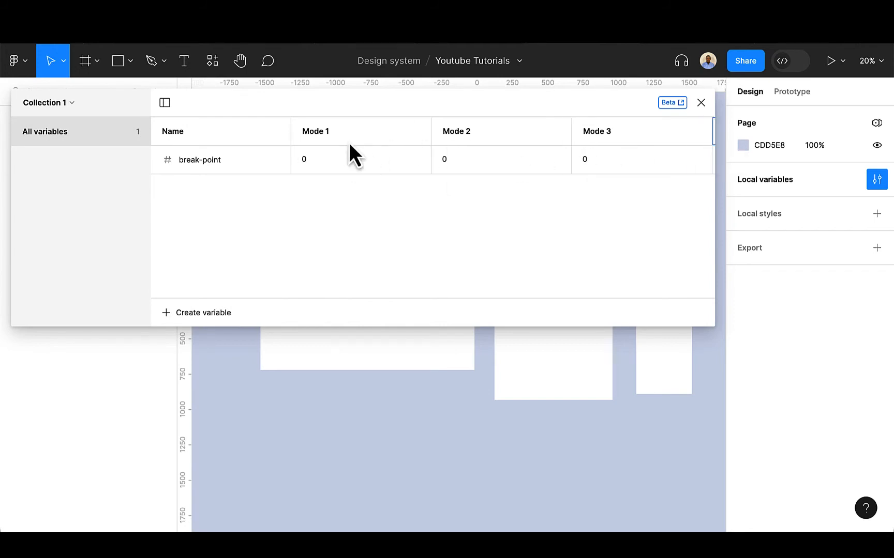
# Rename the three mode columns Desktop, Tablet and Mobile
pyautogui.doubleClick(314, 131)
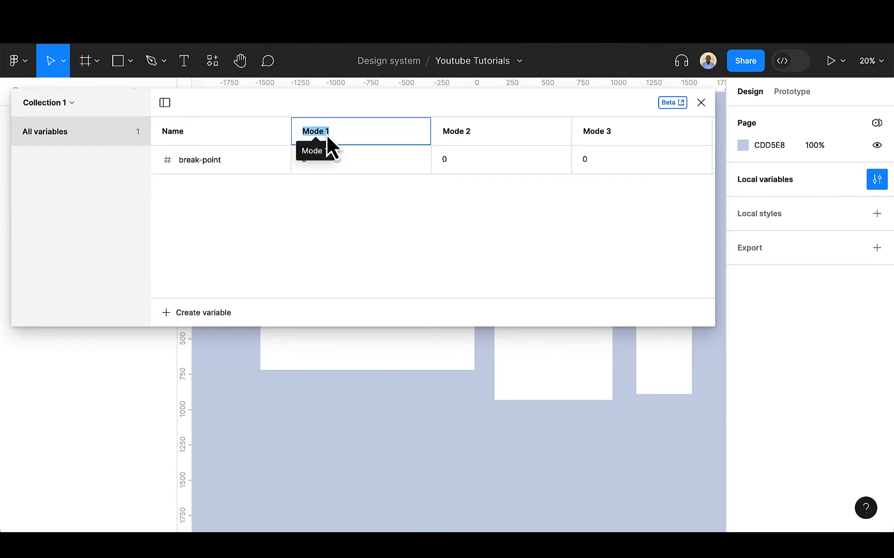
pyautogui.write('Desk')
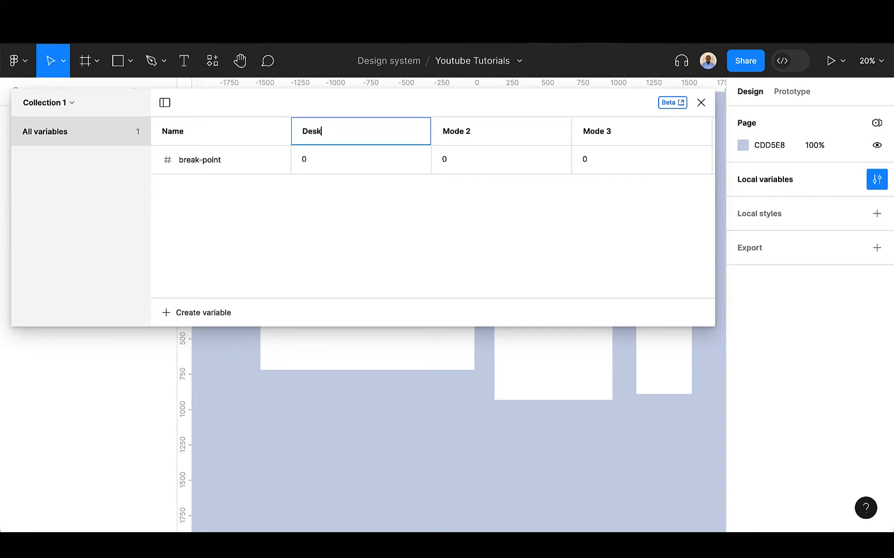
pyautogui.write('top')
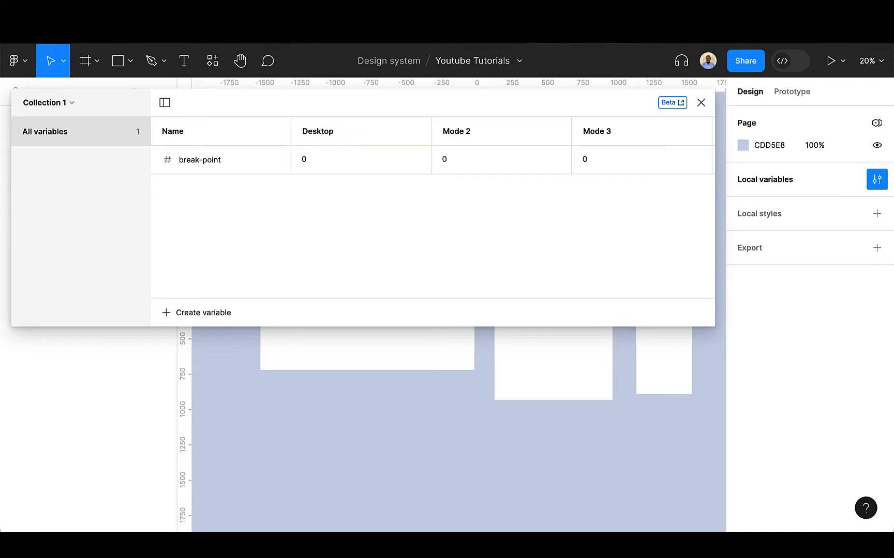
pyautogui.doubleClick(455, 131)
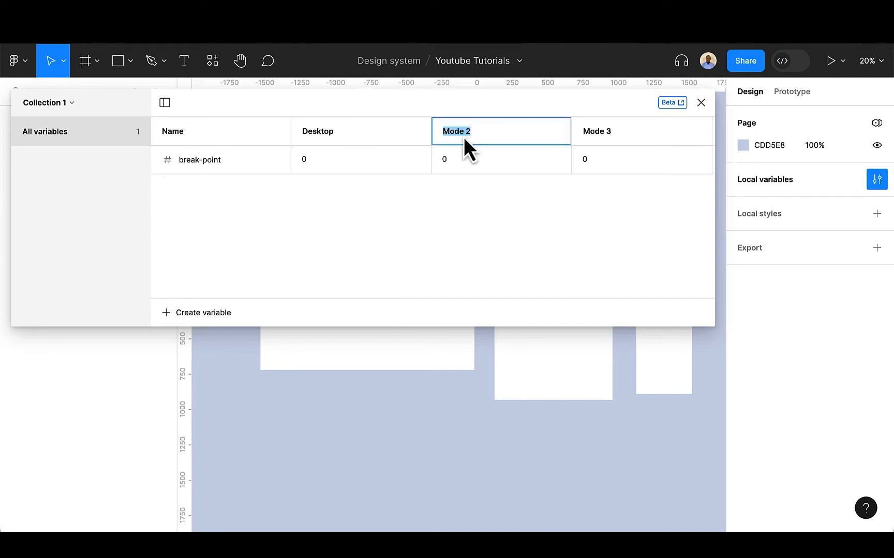
pyautogui.write('Tablet')
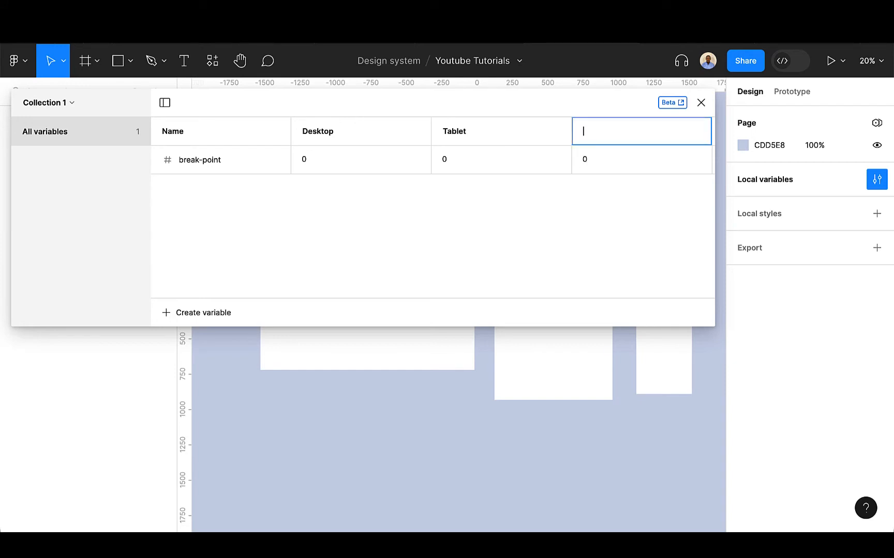
pyautogui.write('Mobile')
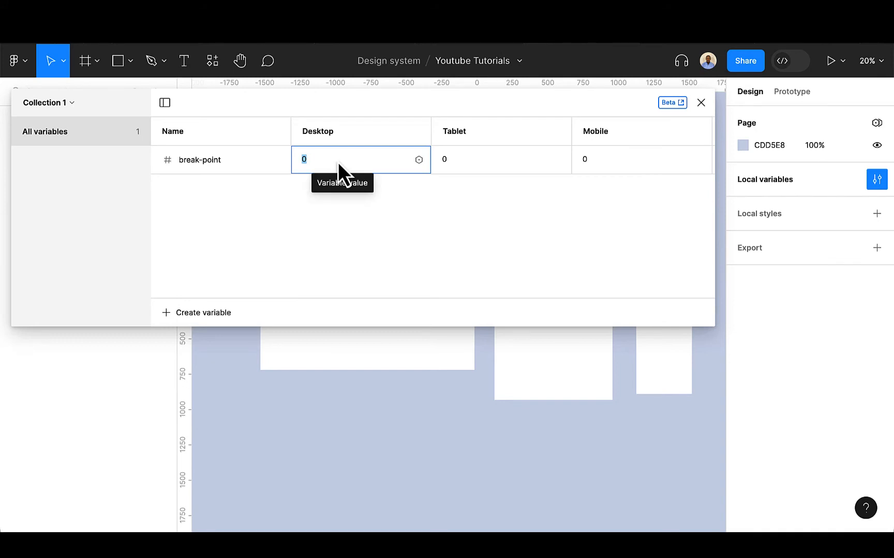
# Set break-point to 1273 in the Desktop column and 626 in the Tablet column
pyautogui.press('Backspace')
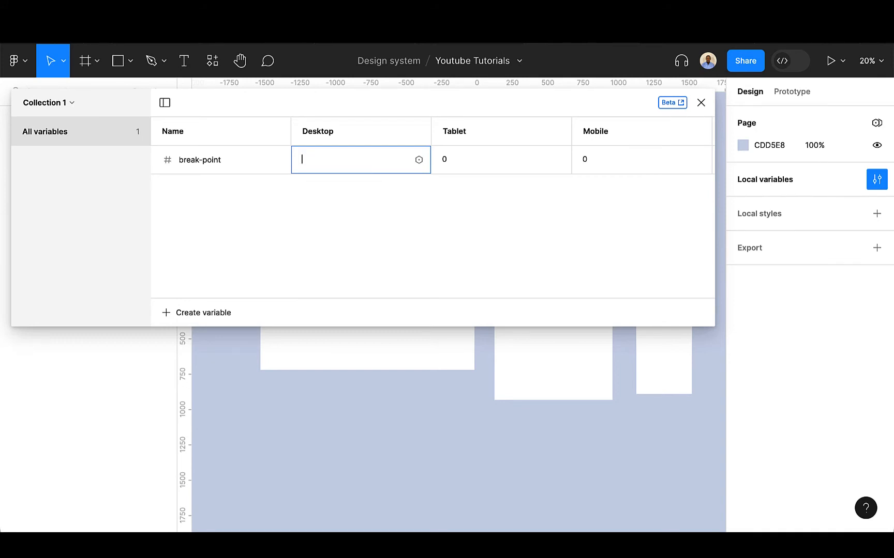
pyautogui.write('127')
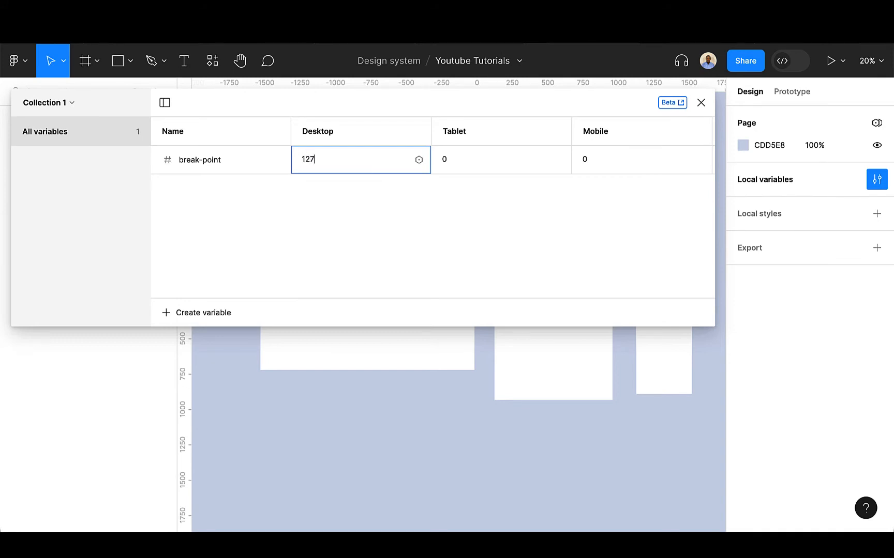
pyautogui.write('3')
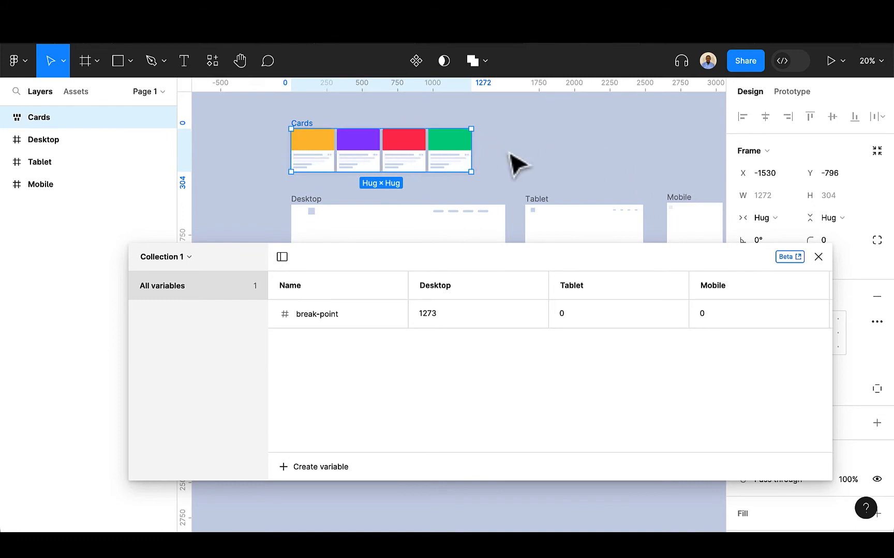
pyautogui.click(615, 313)
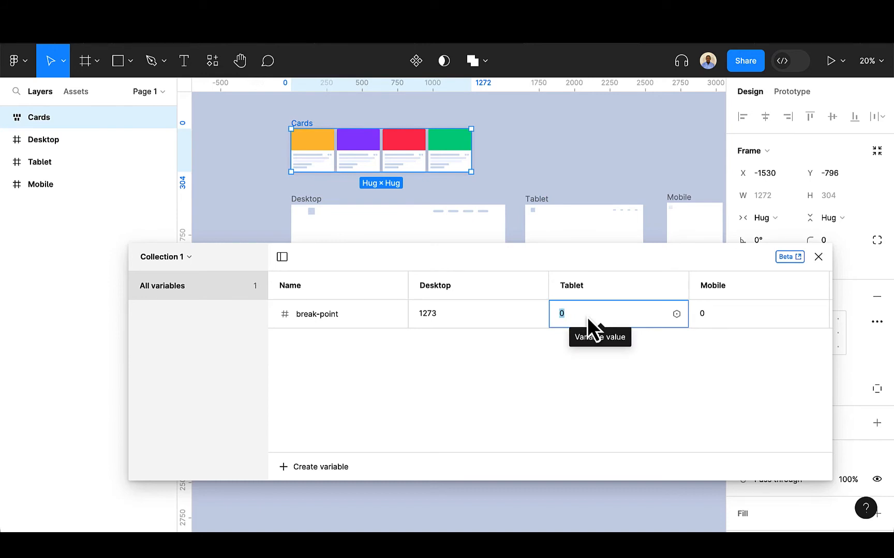
pyautogui.moveTo(593, 330)
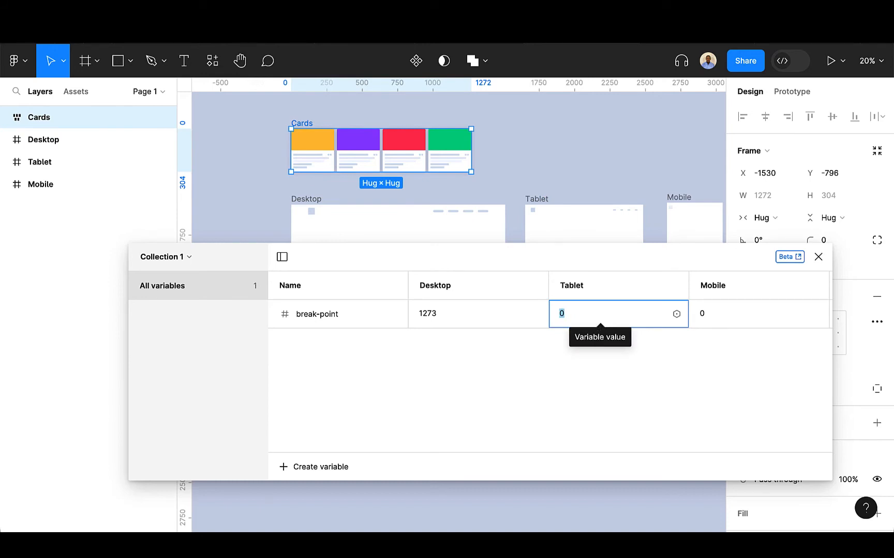
pyautogui.press('Backspace')
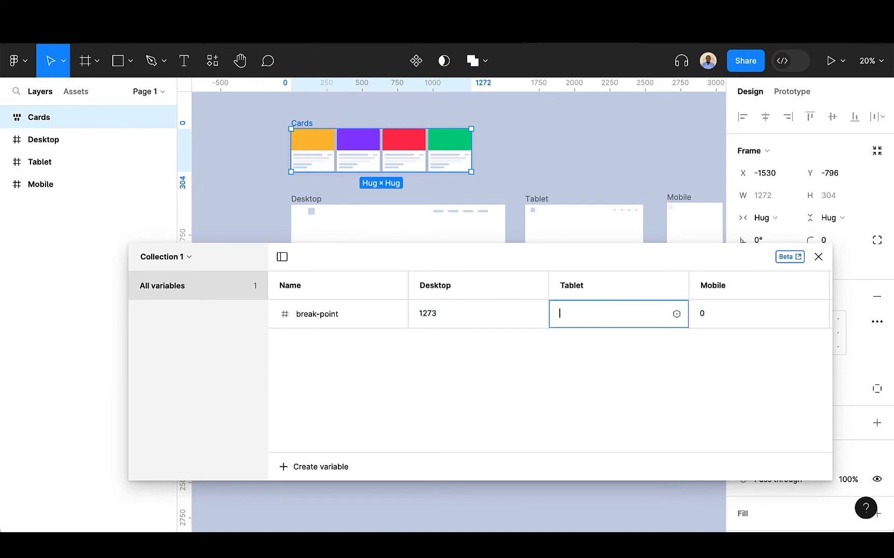
pyautogui.write('6')
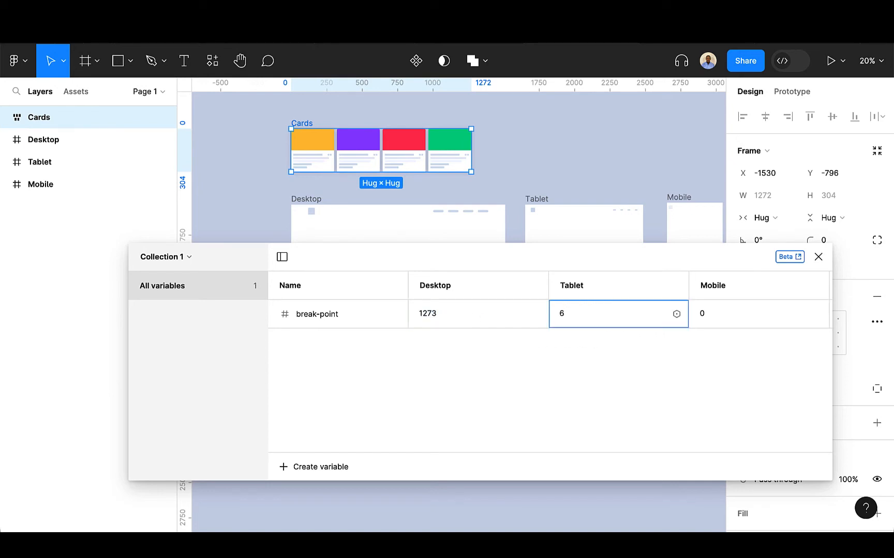
pyautogui.write('3')
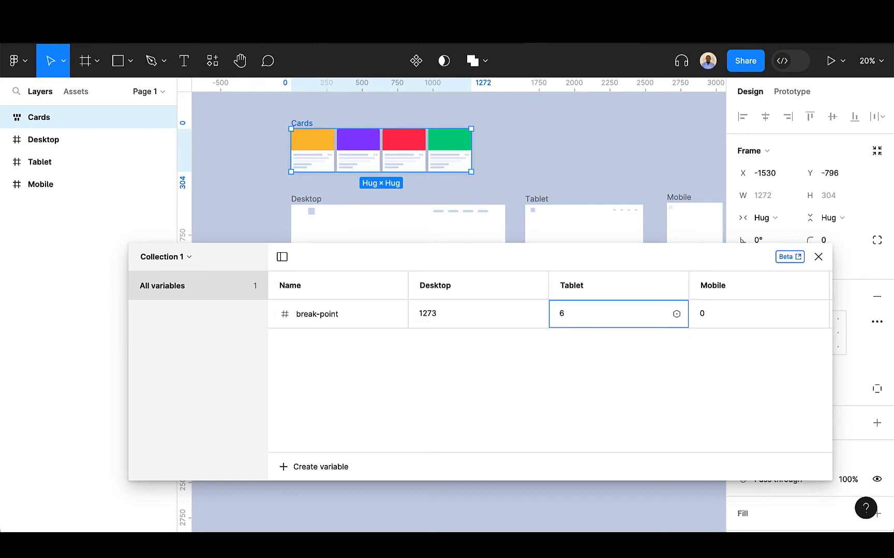
pyautogui.write('626')
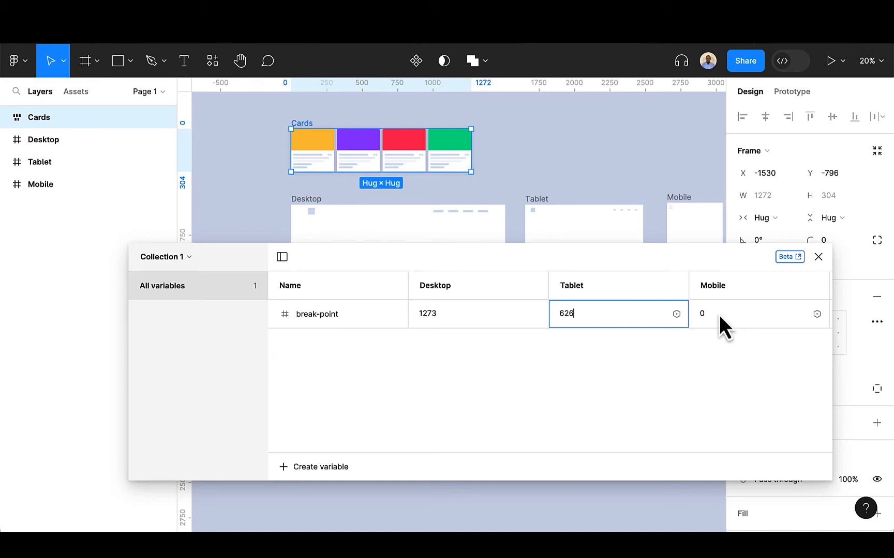
# Set break-point to 303 in the Mobile column
pyautogui.click(758, 313)
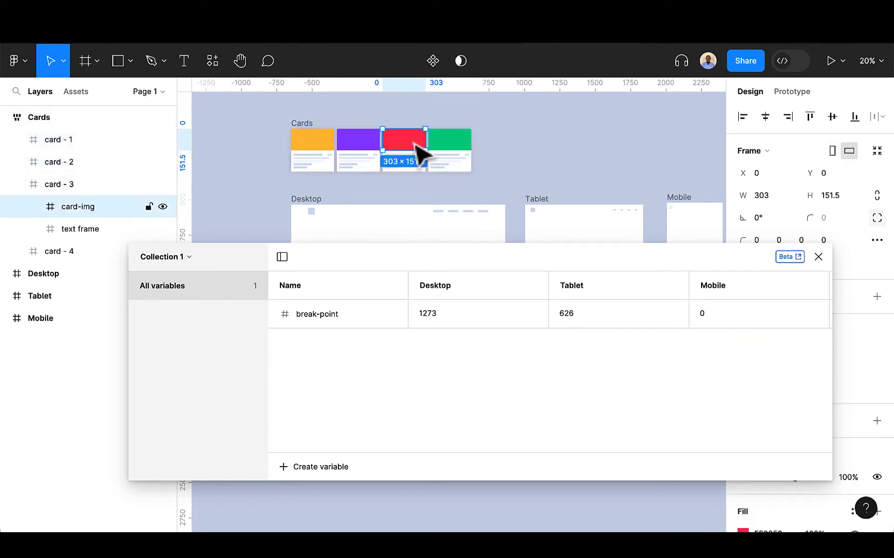
pyautogui.click(759, 314)
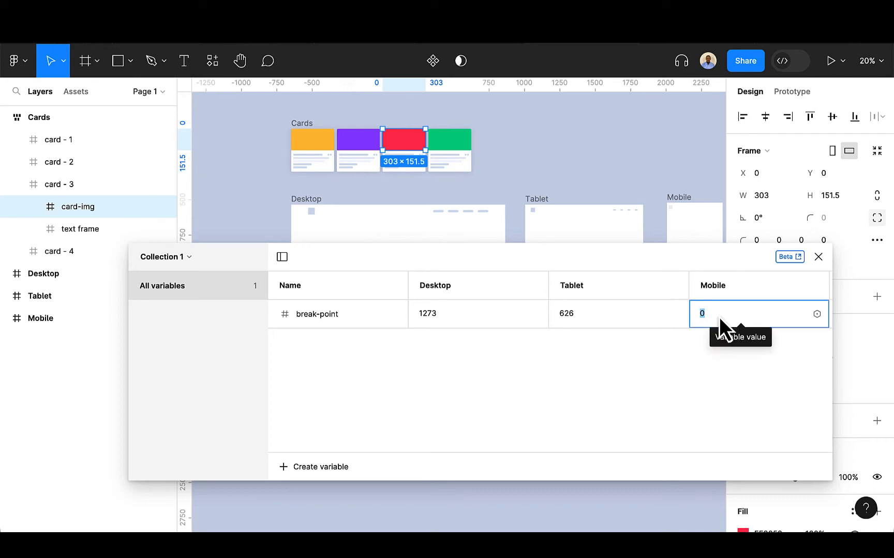
pyautogui.write('303')
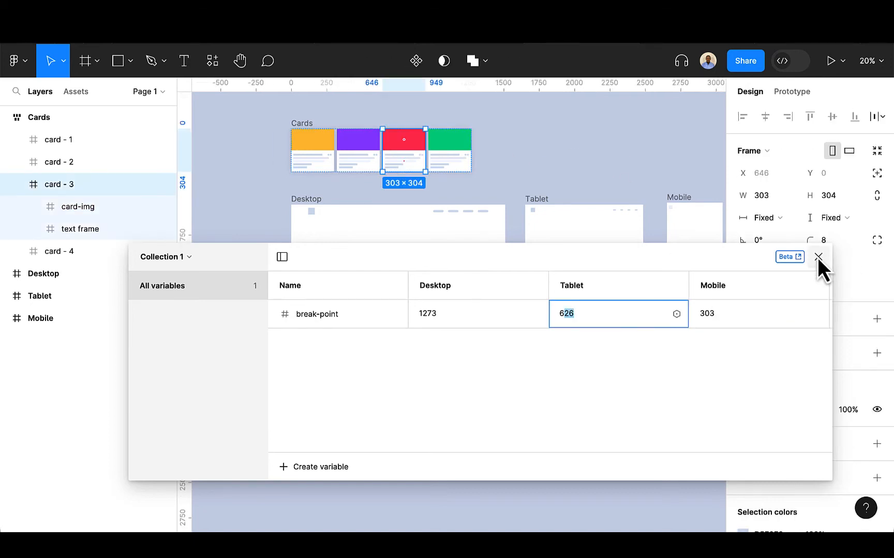
# Close the variables table and bind the Cards row's W field to break-point, giving width 1273
pyautogui.click(818, 256)
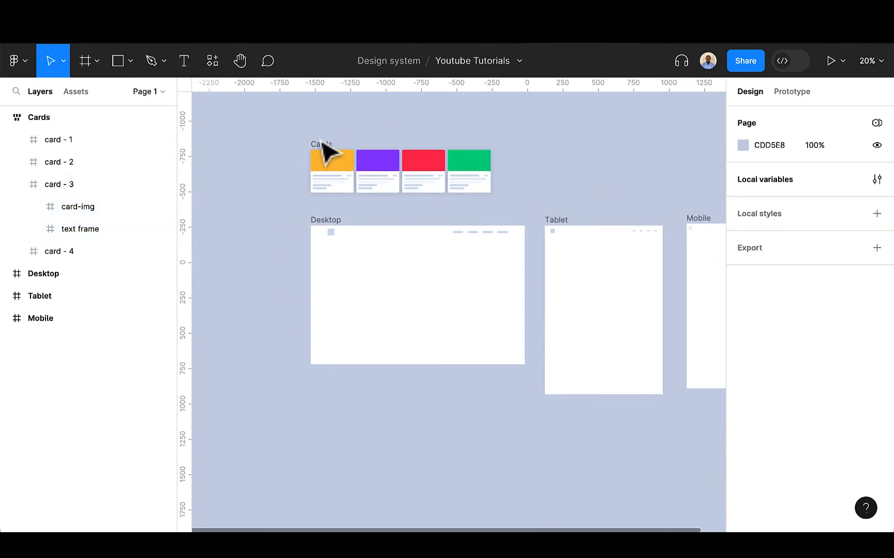
pyautogui.click(332, 169)
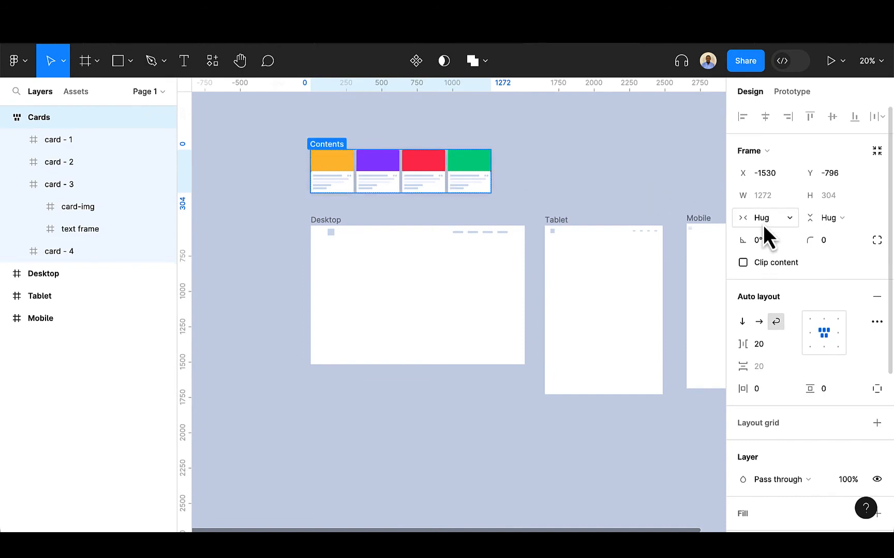
pyautogui.moveTo(770, 217)
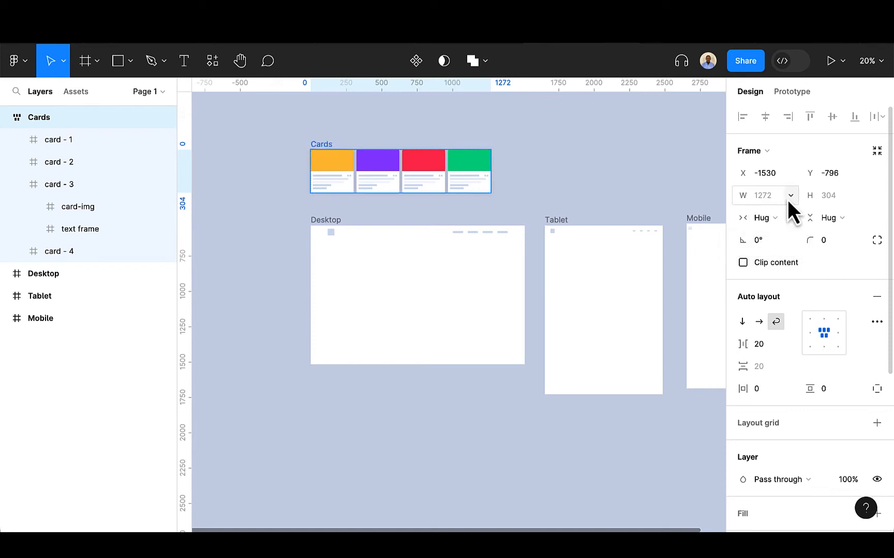
pyautogui.click(789, 195)
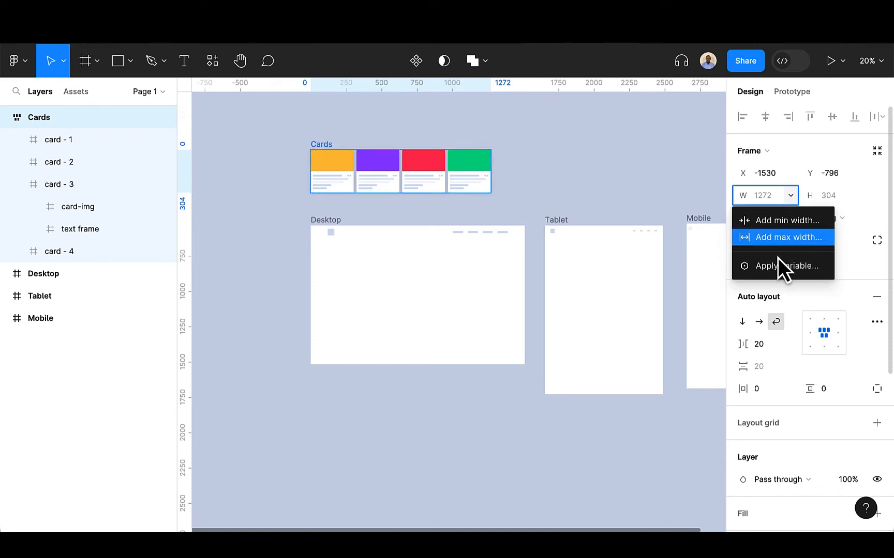
pyautogui.click(790, 266)
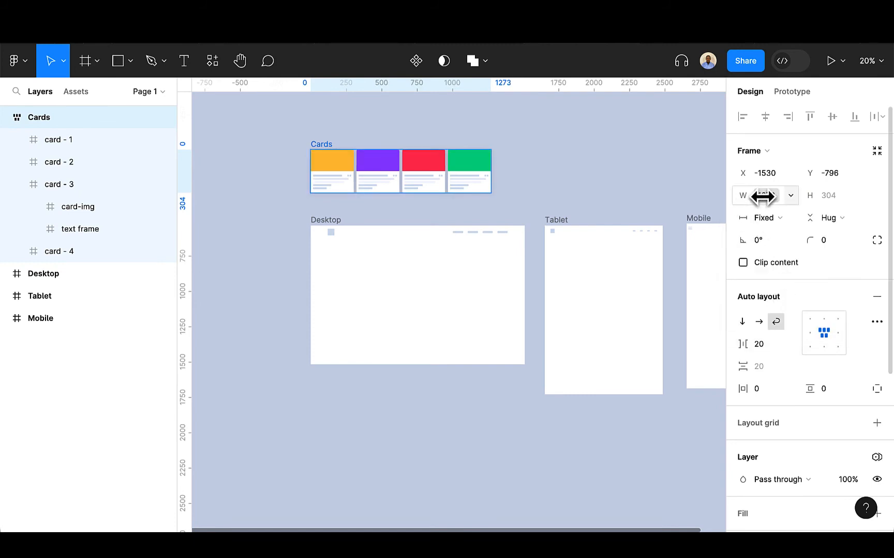
pyautogui.click(765, 195)
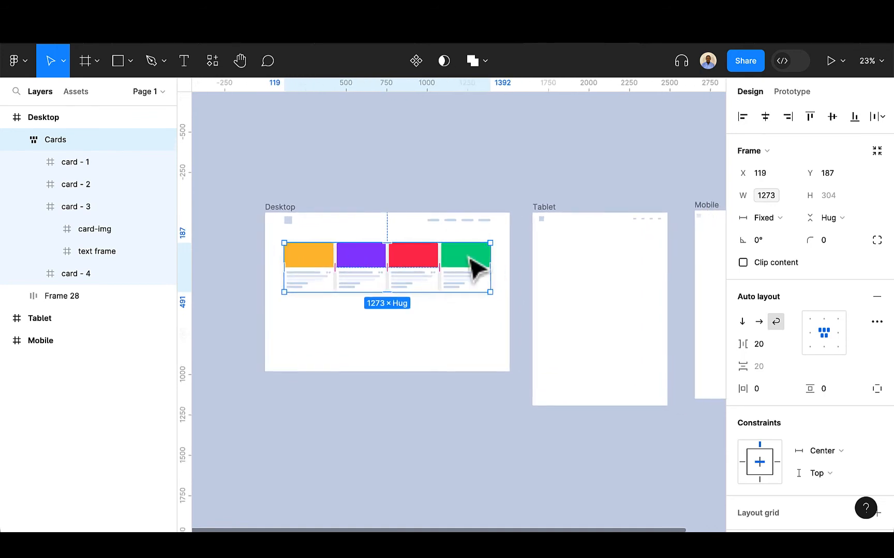
pyautogui.moveTo(364, 234)
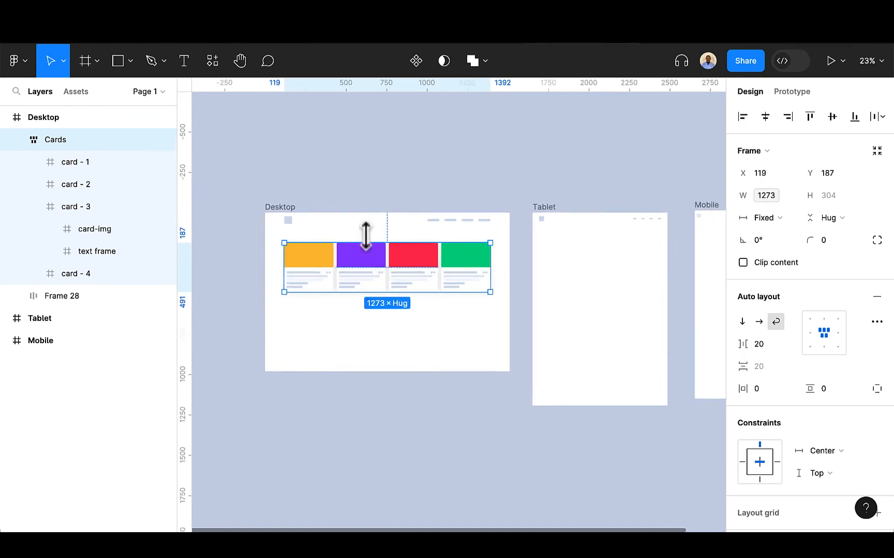
pyautogui.moveTo(319, 268)
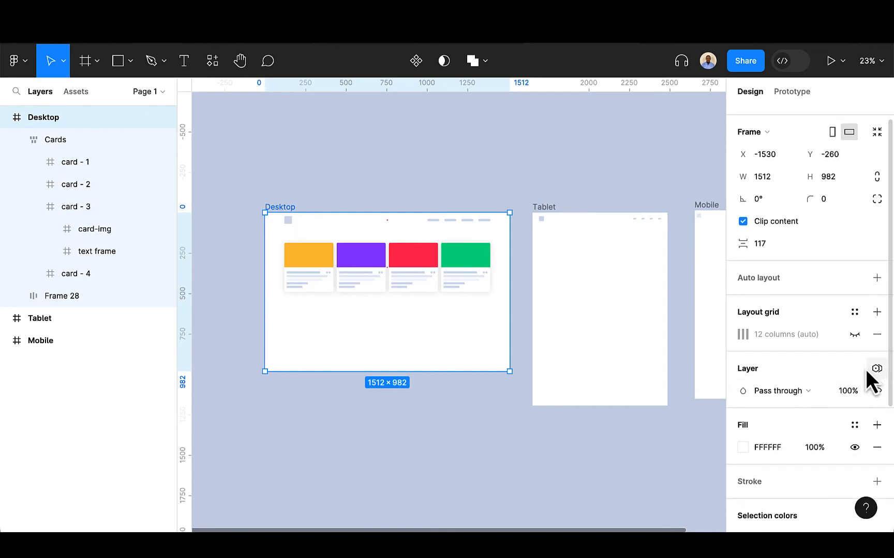
pyautogui.moveTo(877, 368)
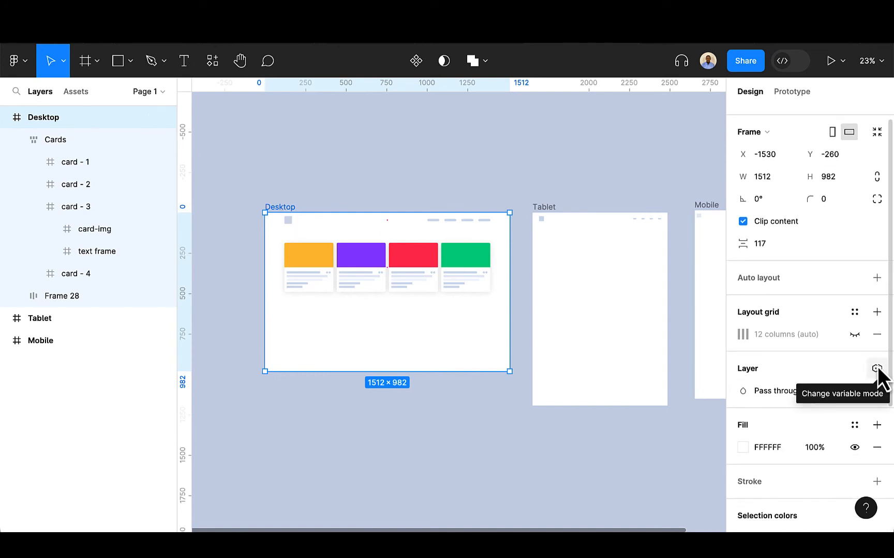
# Open the Desktop frame's variable mode choices while moving the Cards row into the Desktop and Tablet frames
pyautogui.click(877, 368)
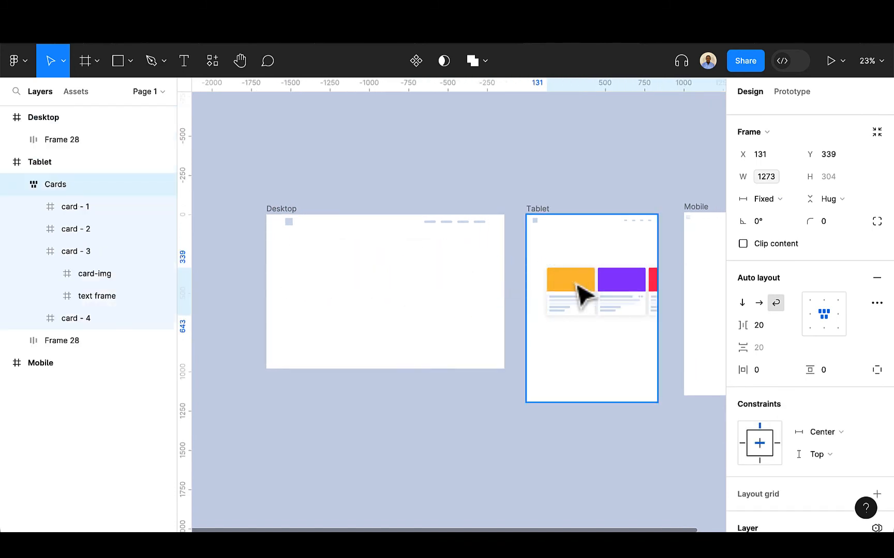
# Move the card row into the Tablet frame and apply Collection 1 > Tablet mode
pyautogui.moveTo(570, 291); pyautogui.dragTo(562, 285)
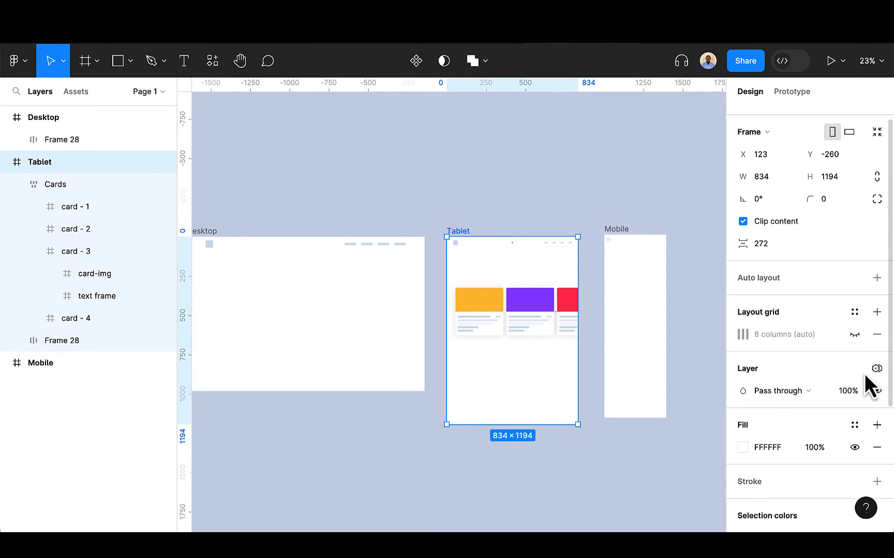
pyautogui.click(877, 368)
pyautogui.write('626')
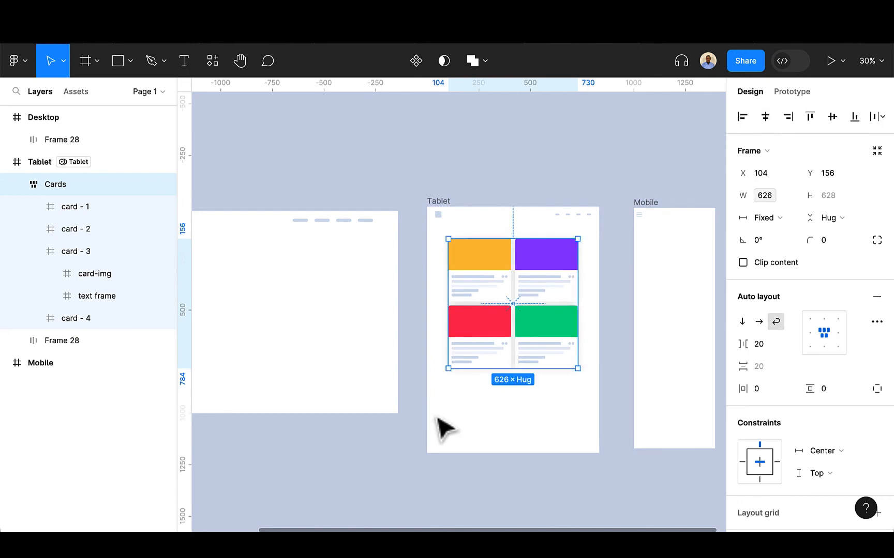
pyautogui.scroll(-3)
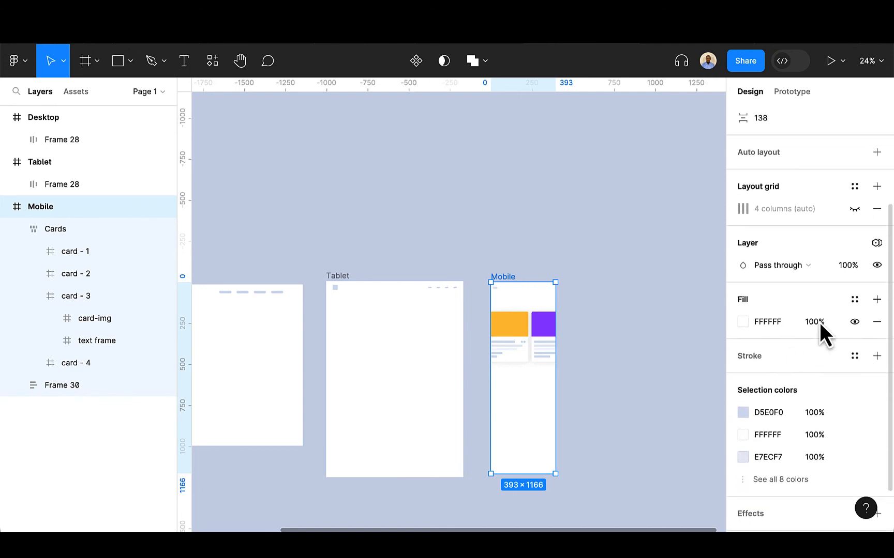
# Apply Mobile mode to the Mobile frame, center the cards horizontally and fit the frame height
pyautogui.click(877, 243)
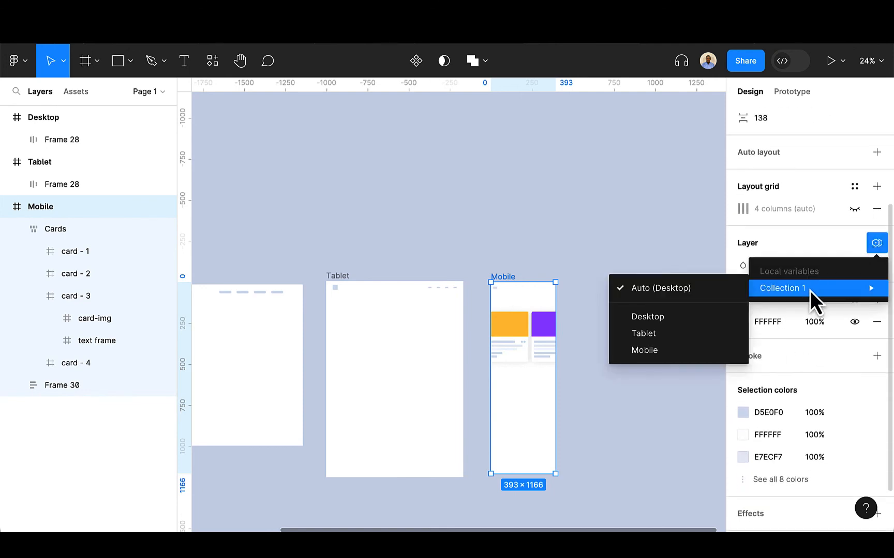
pyautogui.click(644, 350)
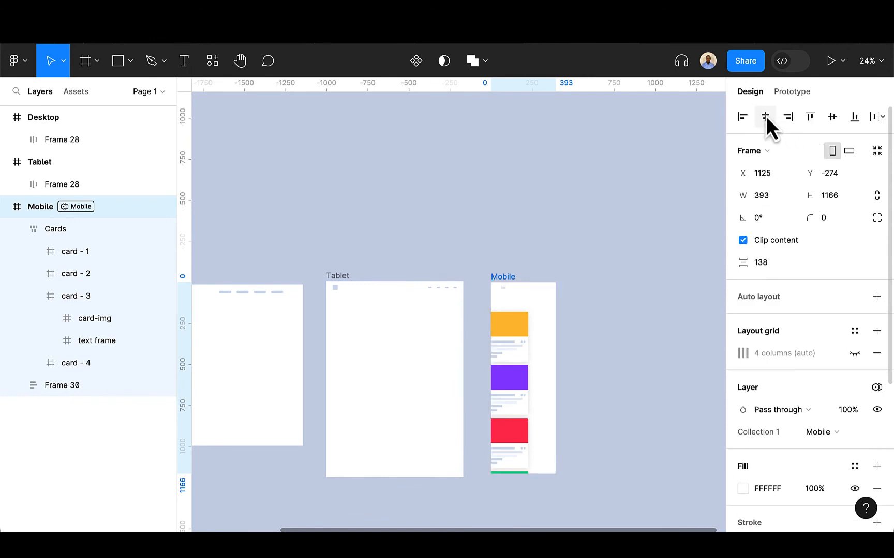
pyautogui.click(56, 229)
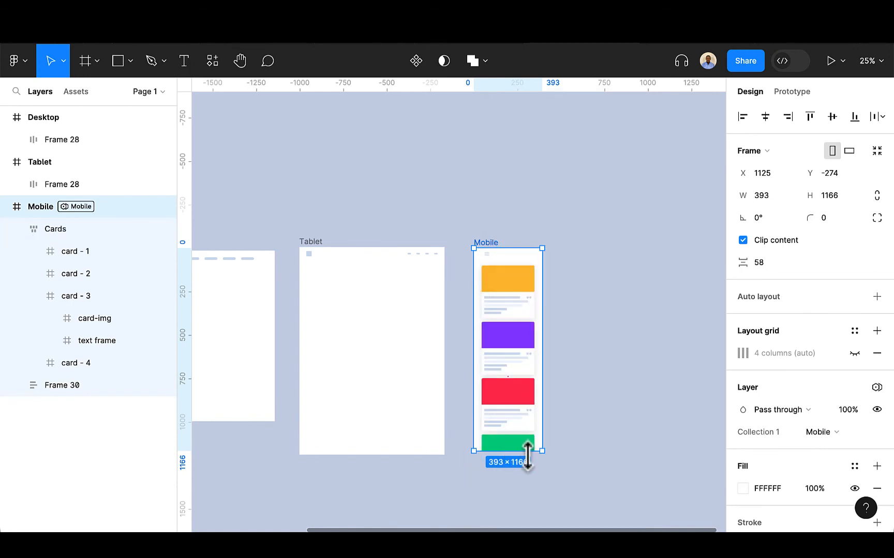
pyautogui.moveTo(507, 449); pyautogui.dragTo(507, 508)
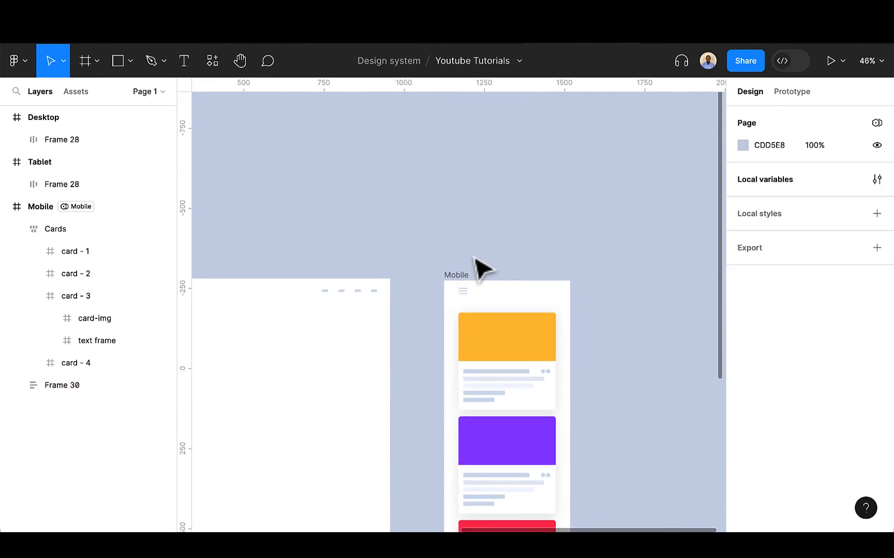
# Drag the card row into the Mobile frame and reposition the 303-wide column inside it
pyautogui.scroll(-3)
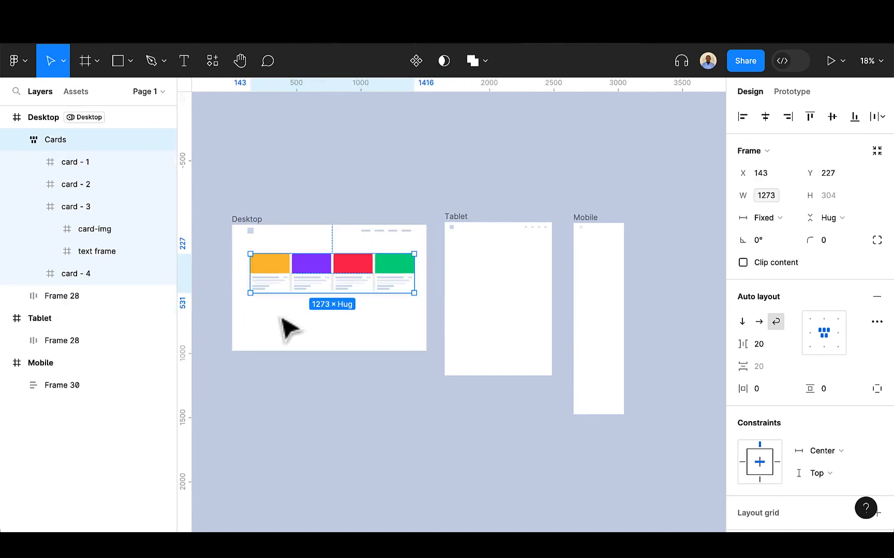
pyautogui.moveTo(307, 287)
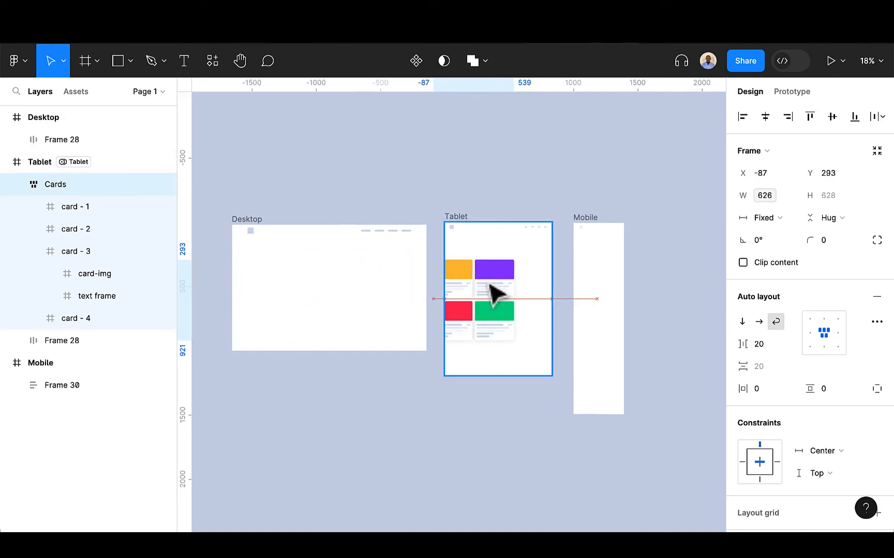
pyautogui.moveTo(492, 300); pyautogui.dragTo(521, 273)
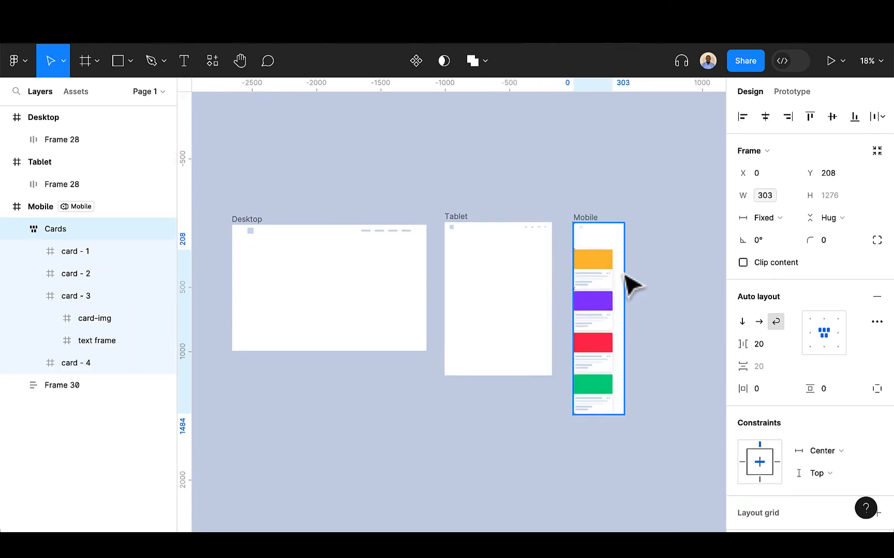
pyautogui.click(765, 116)
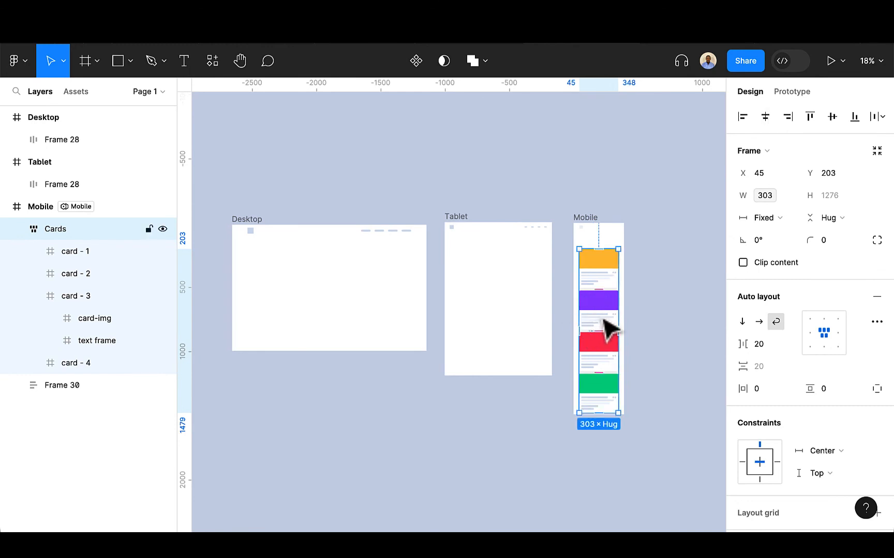
pyautogui.moveTo(598, 319); pyautogui.dragTo(591, 319)
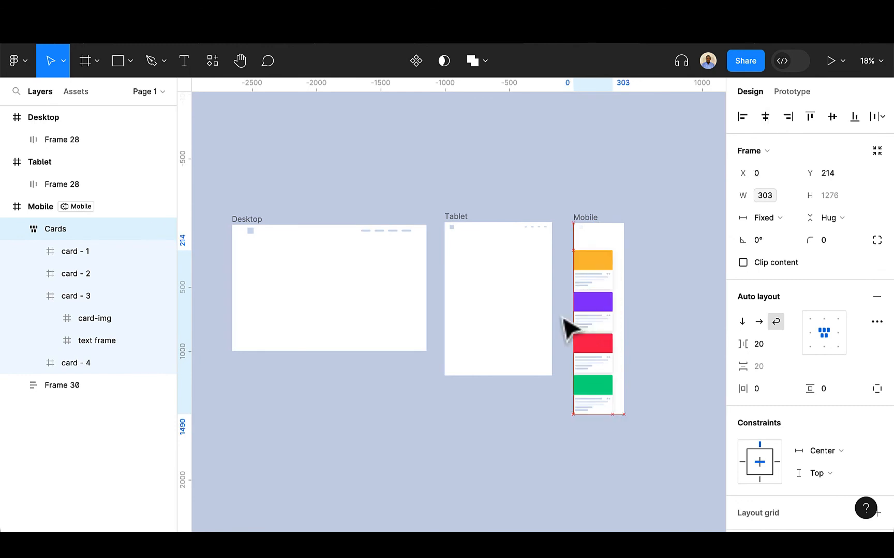